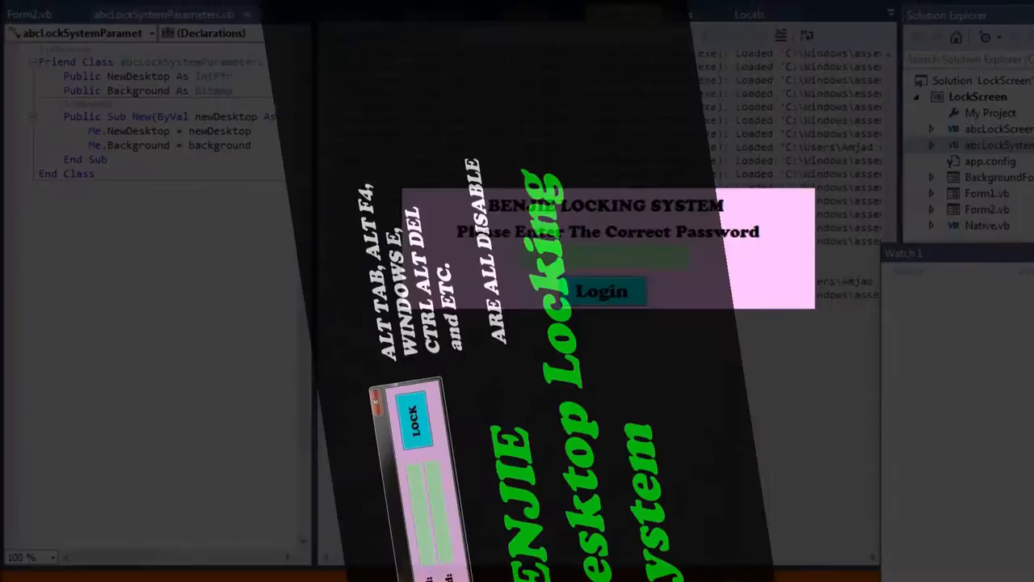
# Step: Launch the LockScreen project and dismiss the wrong-password warning before entering a password
pyautogui.click(601, 291)
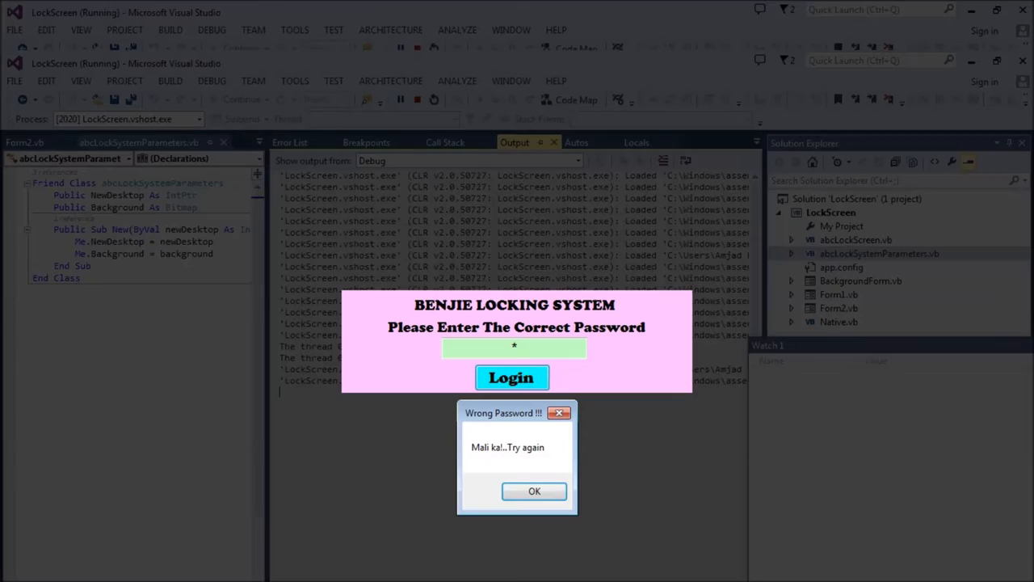
pyautogui.click(534, 492)
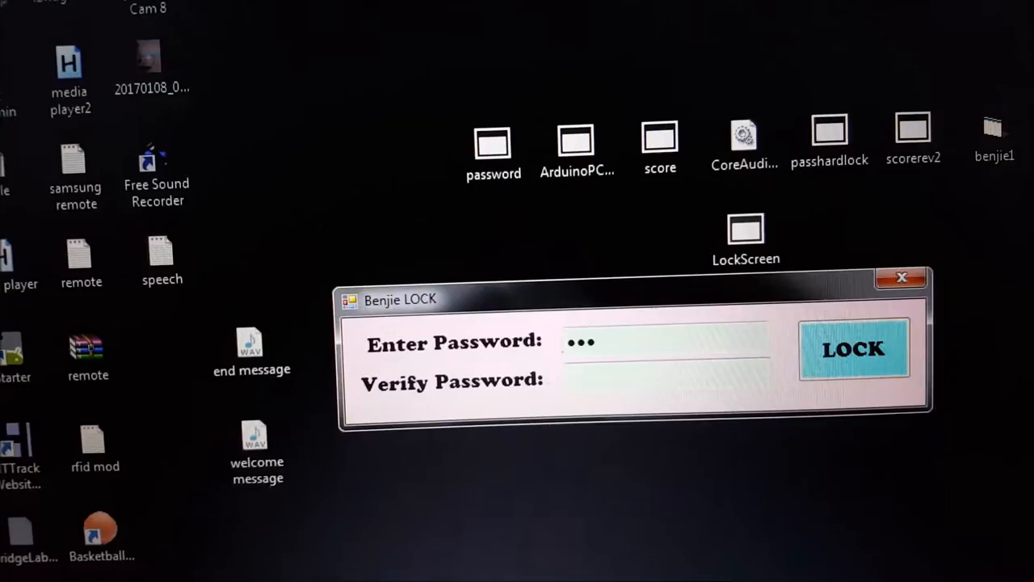
# Step: Attempt LOCK without verification and dismiss the Mismatch Password warning
pyautogui.click(854, 349)
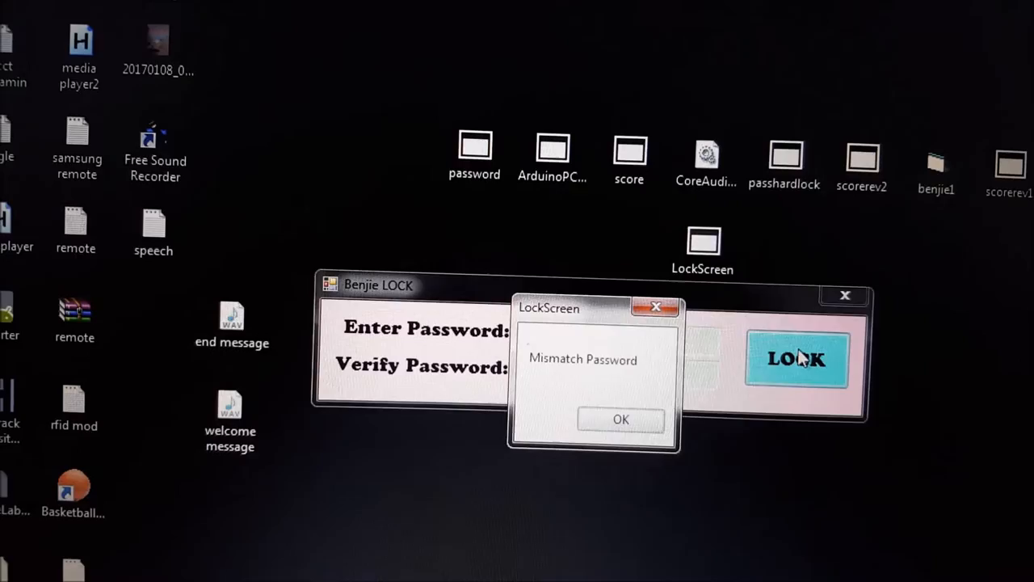
pyautogui.click(621, 418)
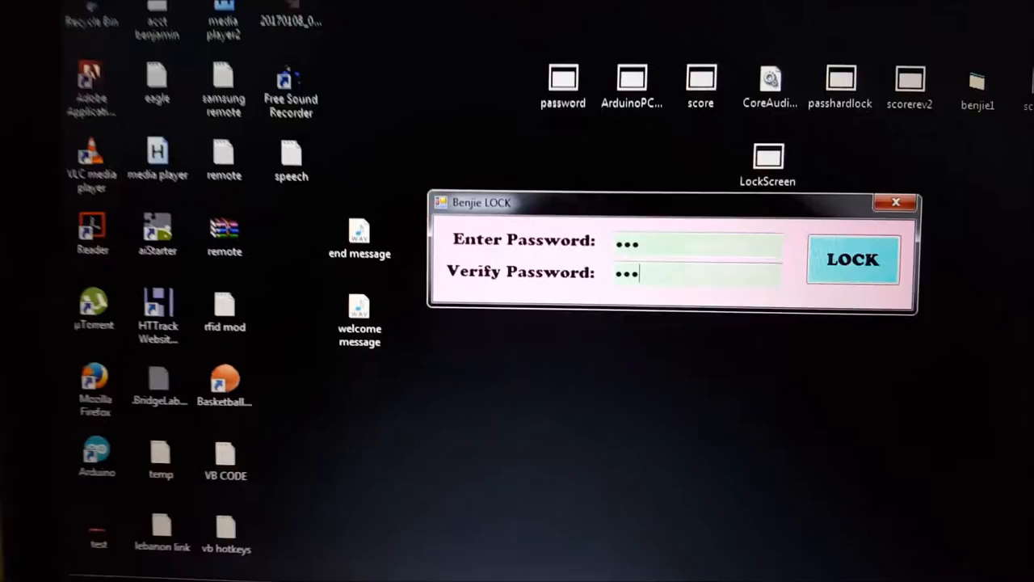
pyautogui.click(854, 258)
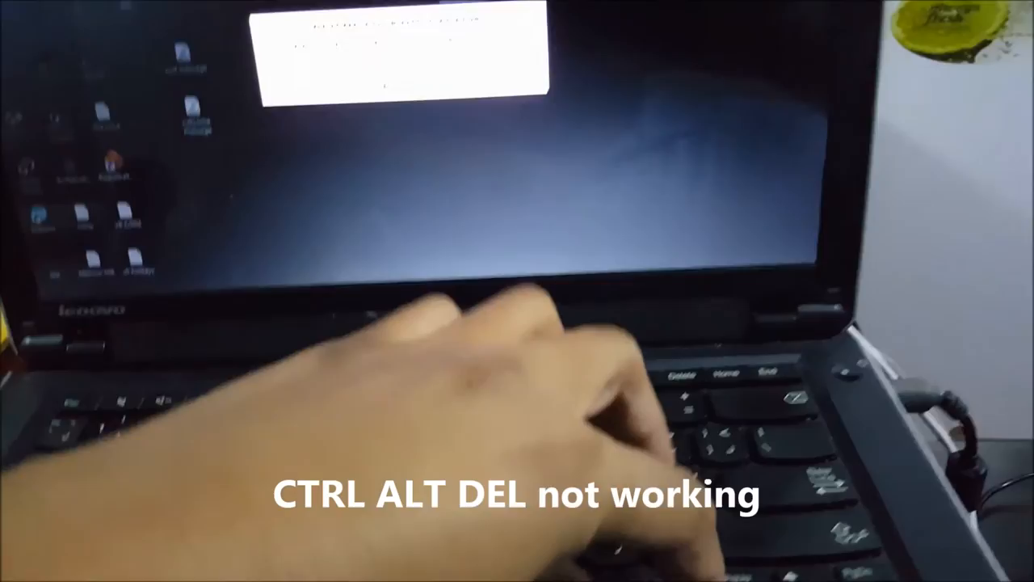
pyautogui.press('ctrl+alt+delete')
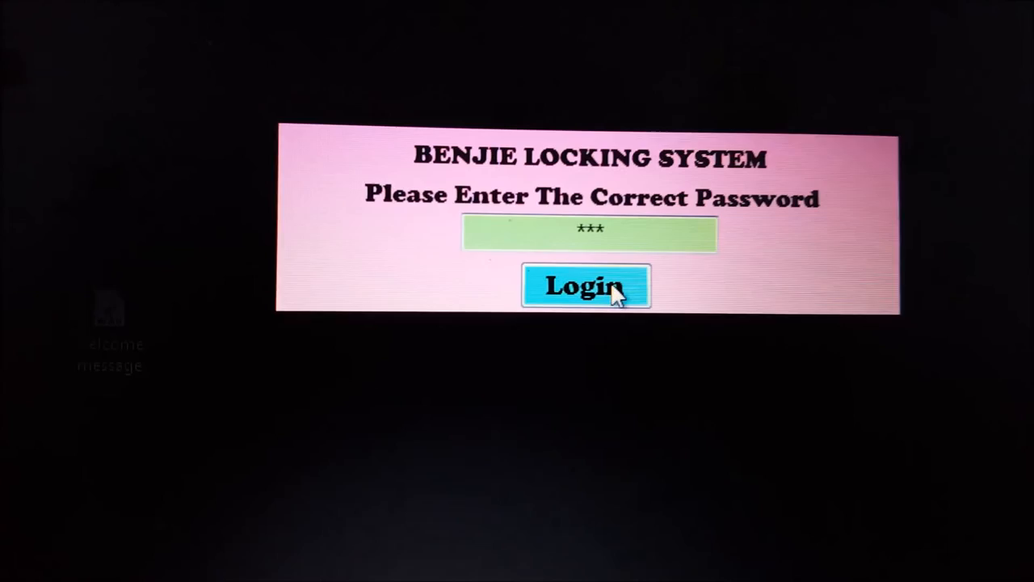
# Step: Log in with the correct password so the Success message appears
pyautogui.click(585, 287)
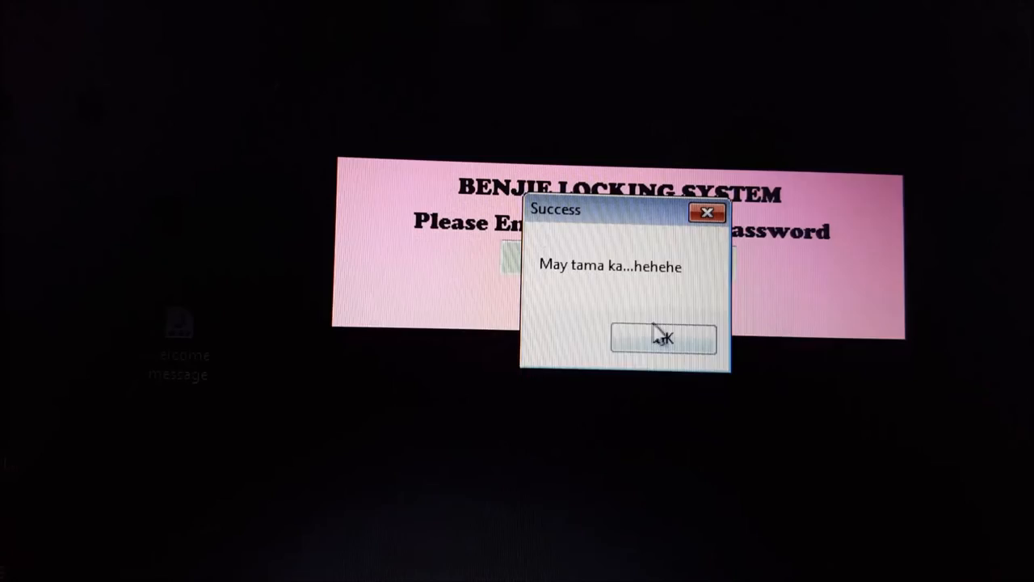